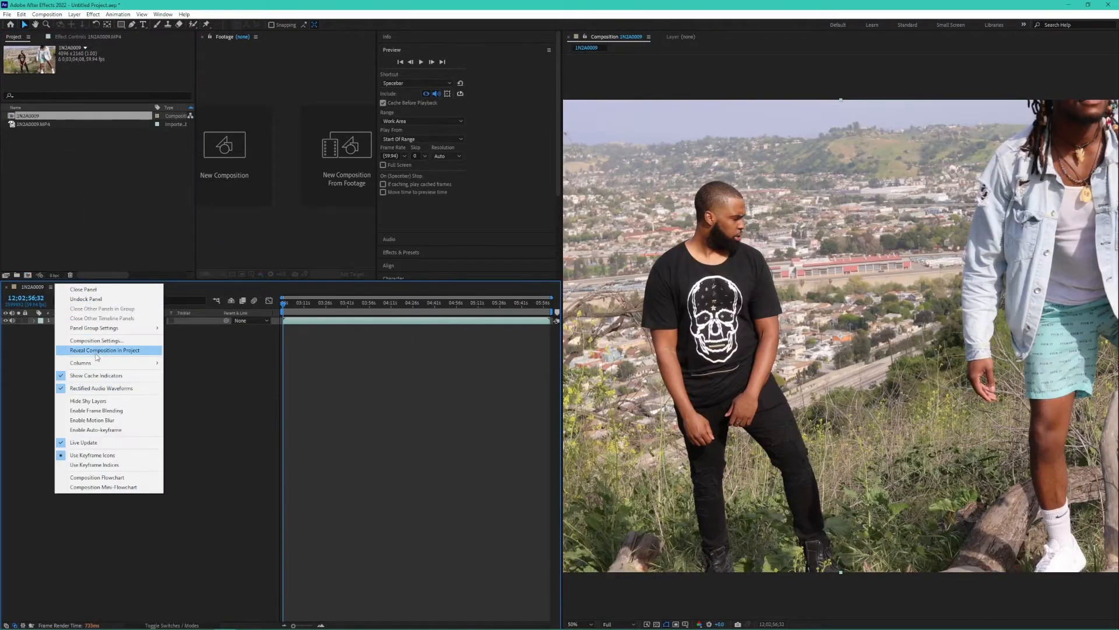
# Step: Review the composition's settings and confirm them unchanged
pyautogui.click(96, 339)
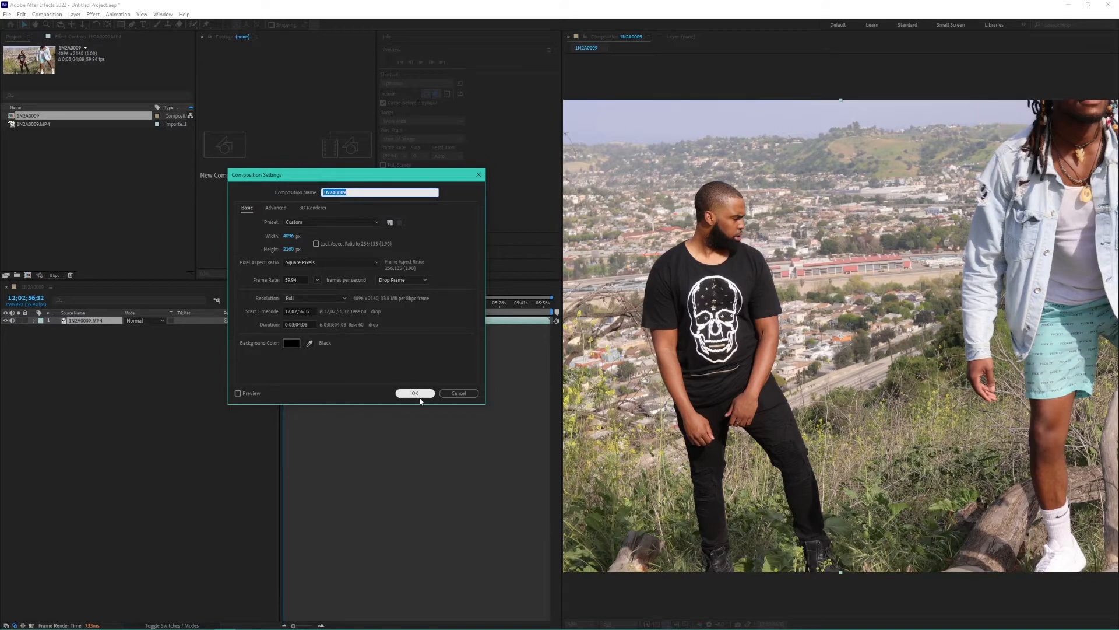
pyautogui.click(415, 393)
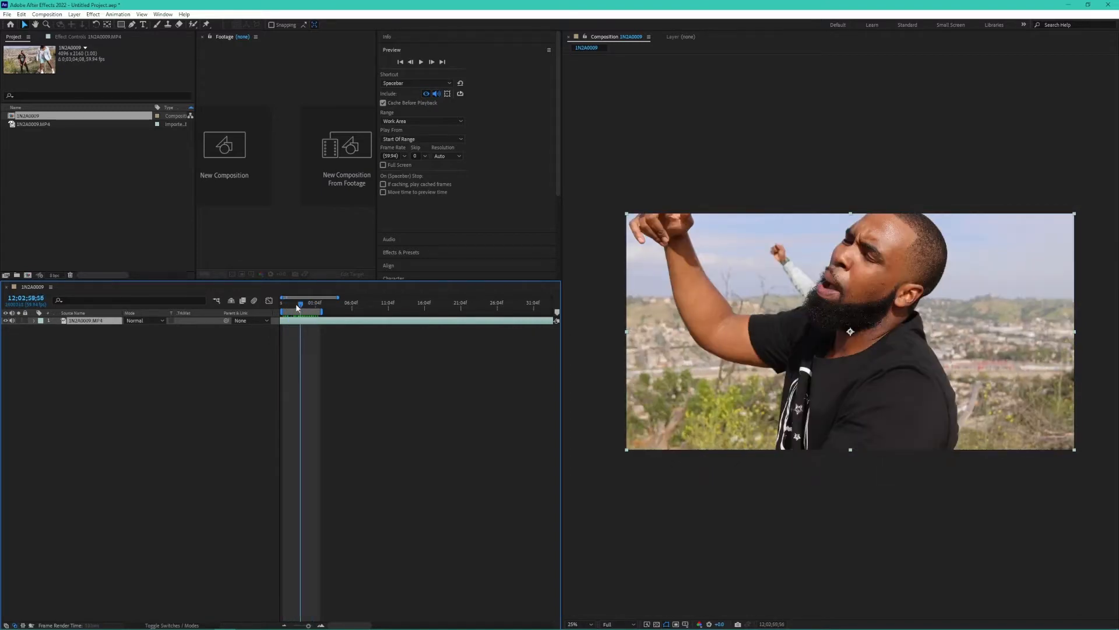
# Step: Duplicate the clip at the shrug moment and trim the copy to end there
pyautogui.click(282, 302)
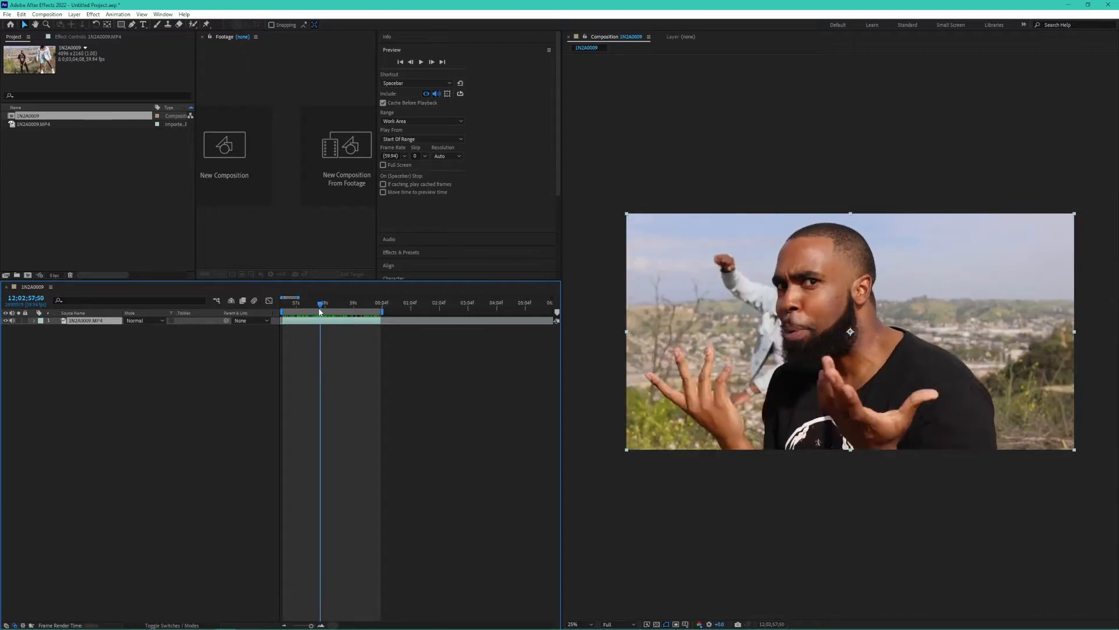
pyautogui.moveTo(319, 306); pyautogui.dragTo(333, 306)
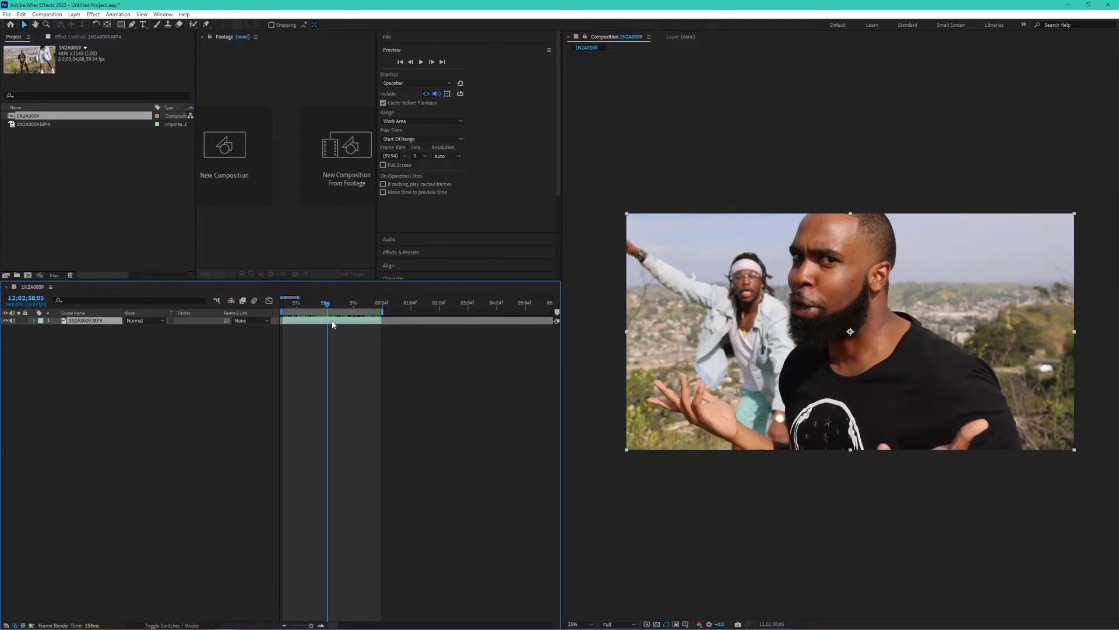
pyautogui.press('ctrl+d')
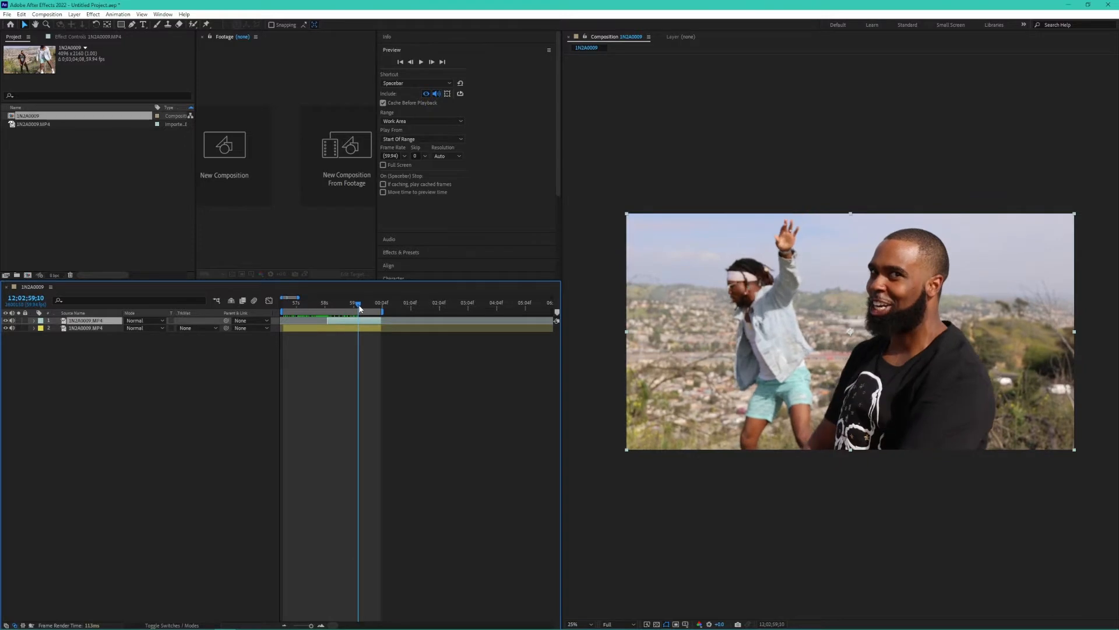
pyautogui.press('alt+]')
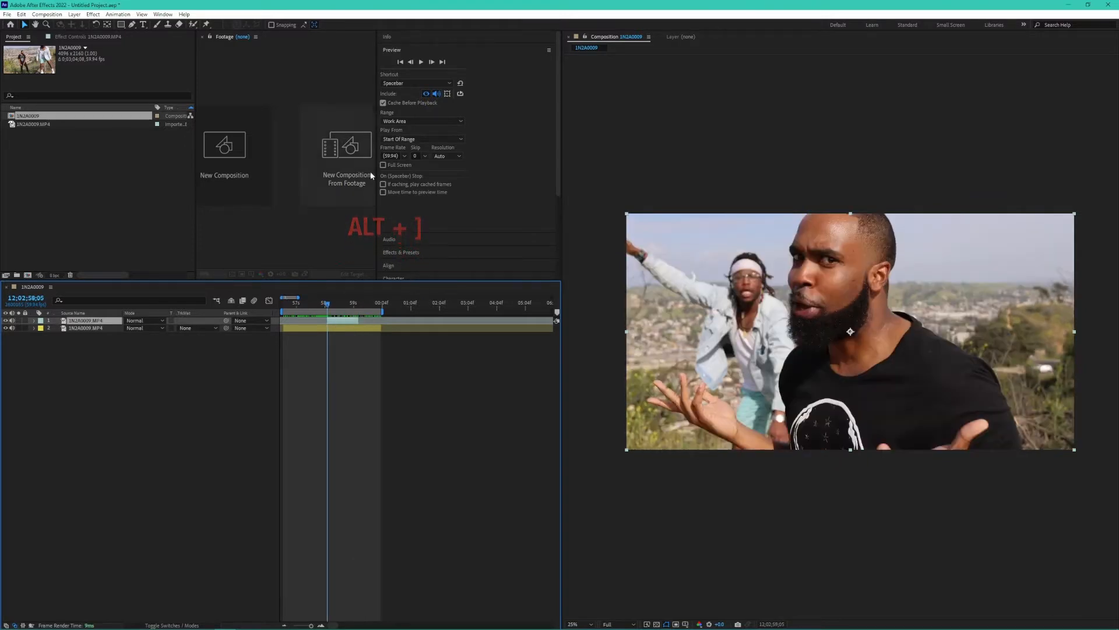
# Step: Pre-compose the trimmed copy into its own nested composition
pyautogui.rightClick(357, 311)
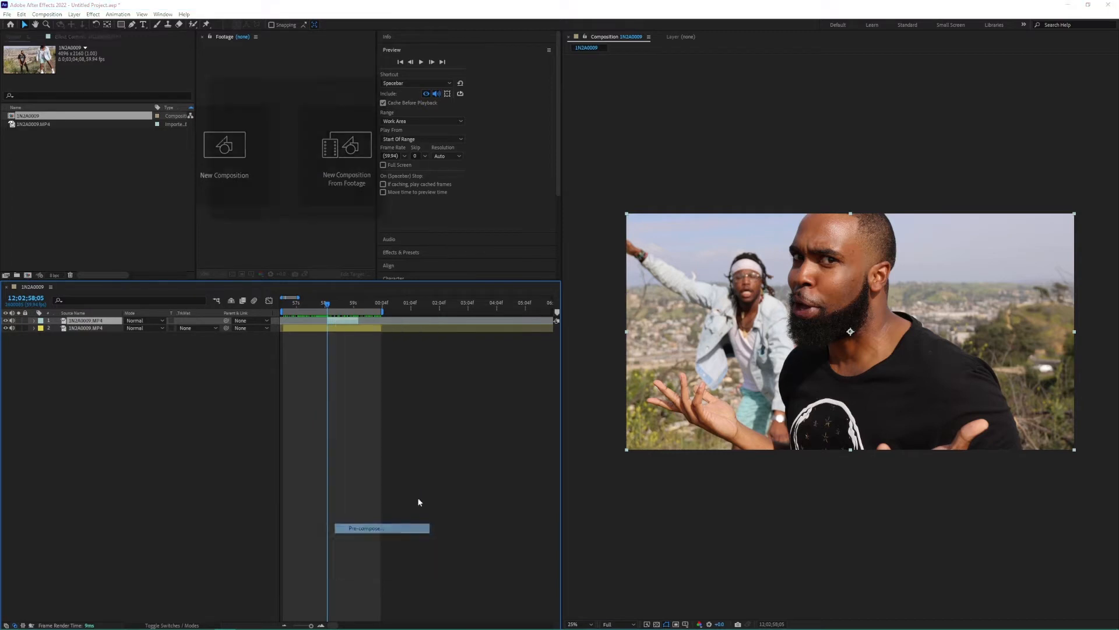
pyautogui.click(382, 527)
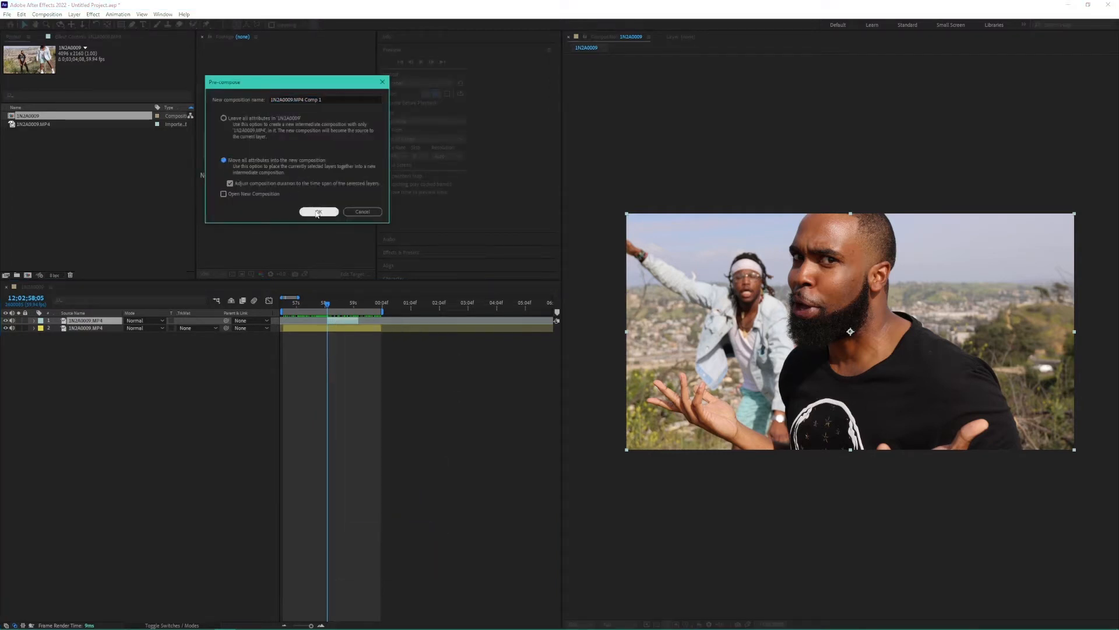
pyautogui.click(318, 211)
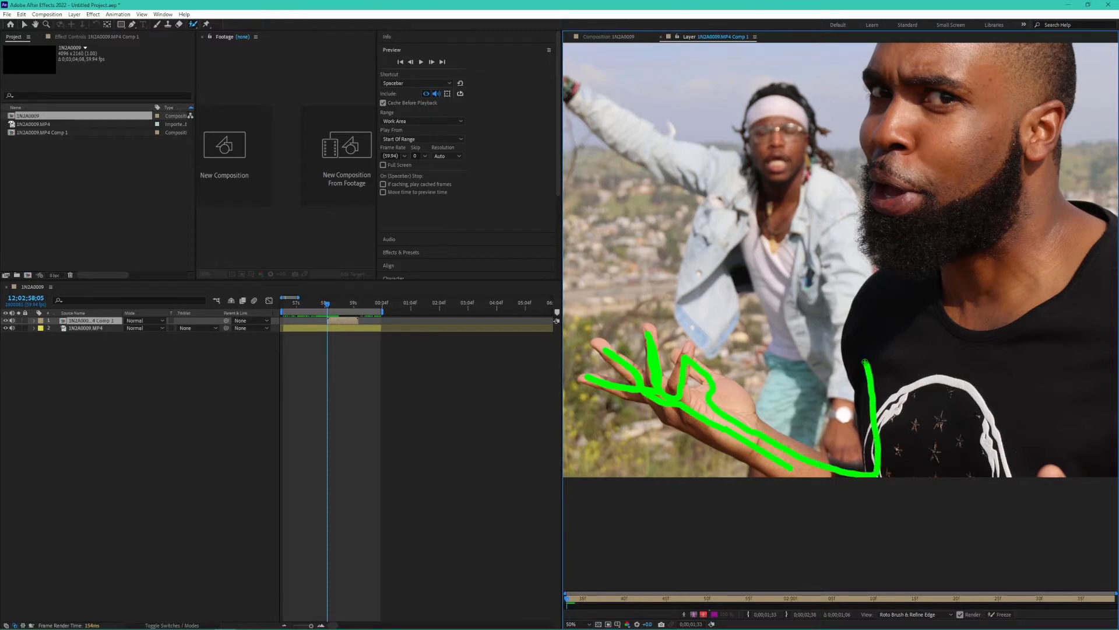
# Step: Paint the man's hand and shirt as foreground with the Roto Brush, refining the fingertips
pyautogui.moveTo(864, 367); pyautogui.dragTo(889, 192)
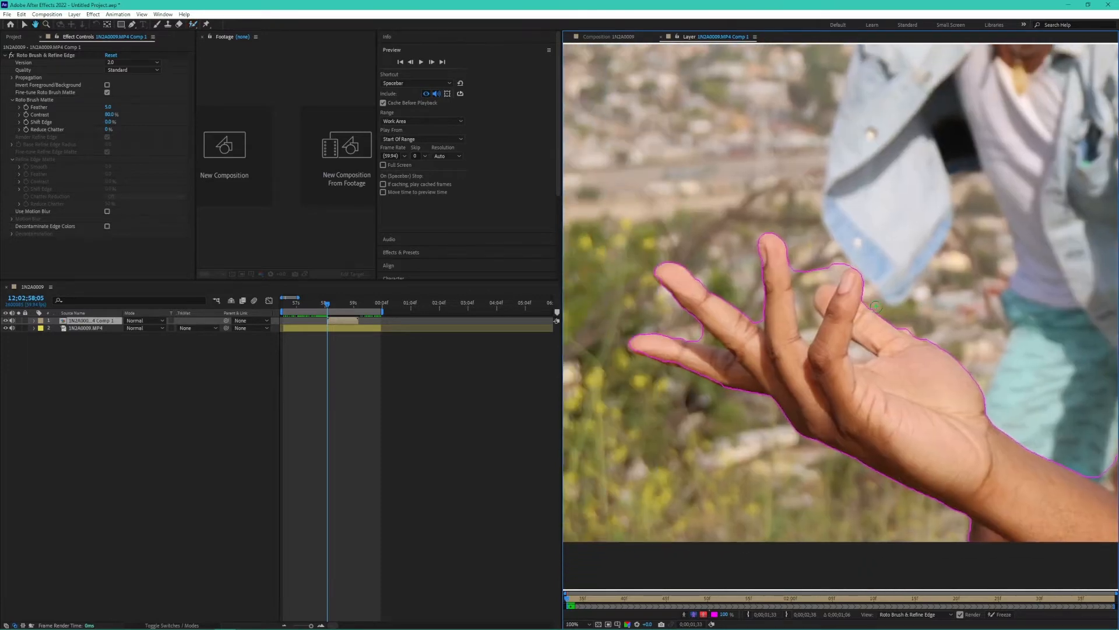
pyautogui.click(571, 623)
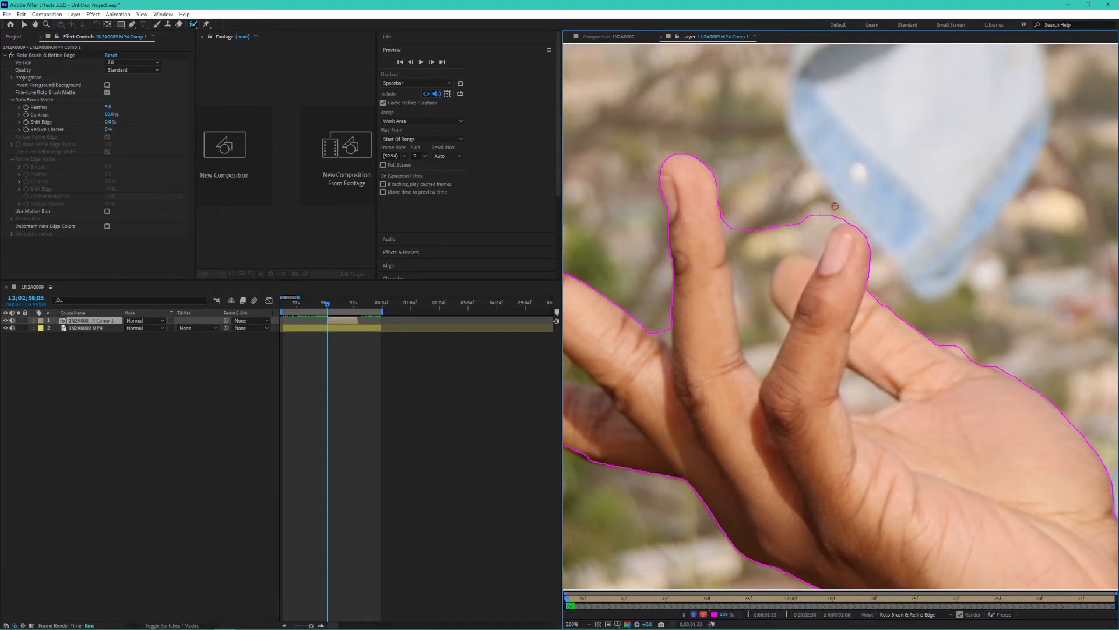
pyautogui.moveTo(746, 281); pyautogui.dragTo(834, 207)
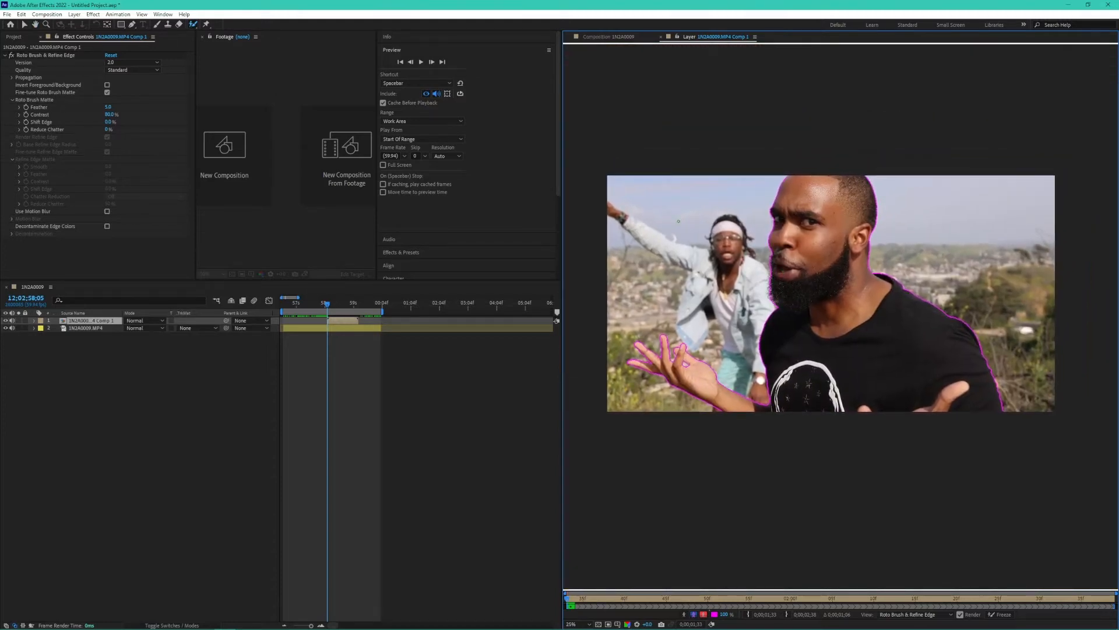
# Step: Soften the matte along the beard with Refine Edge and fix the raised fingers' outline
pyautogui.click(196, 24)
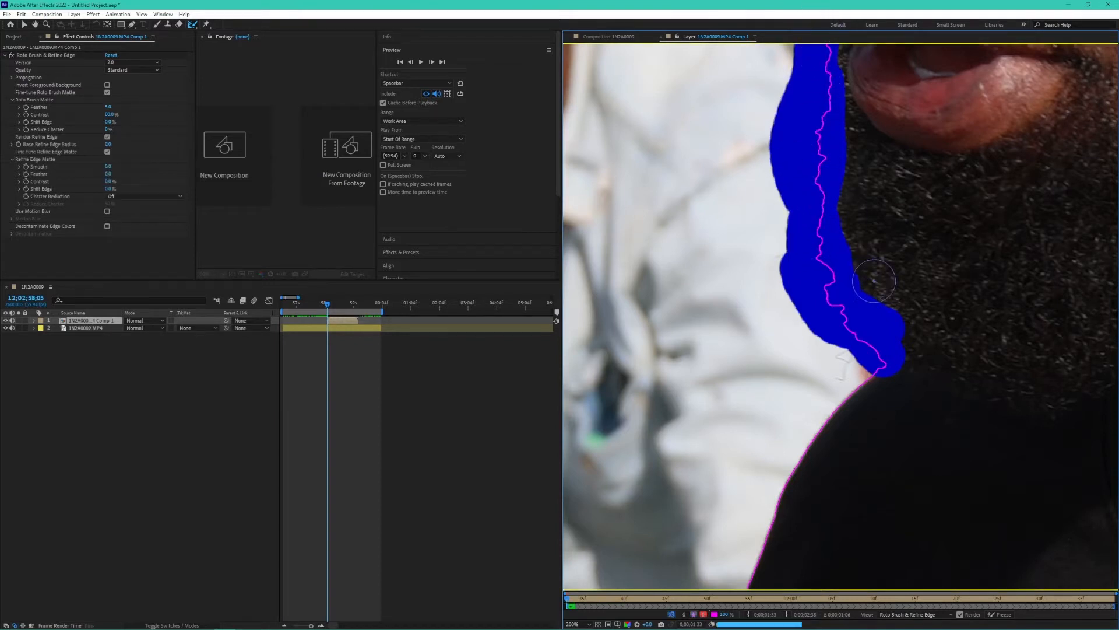
pyautogui.moveTo(875, 279); pyautogui.dragTo(891, 306)
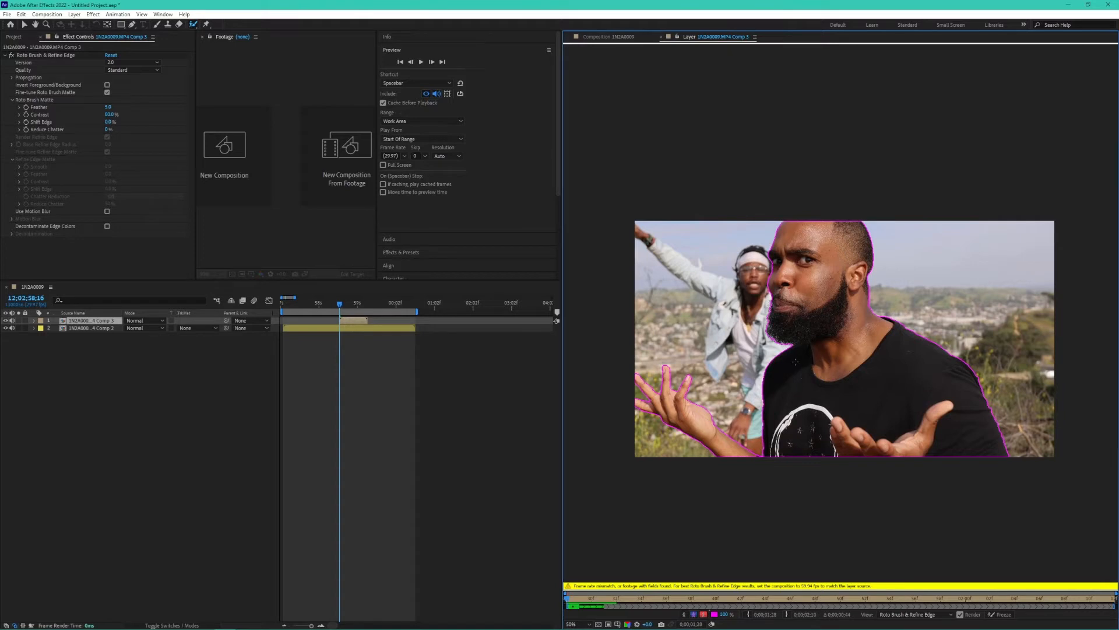
pyautogui.moveTo(421, 64)
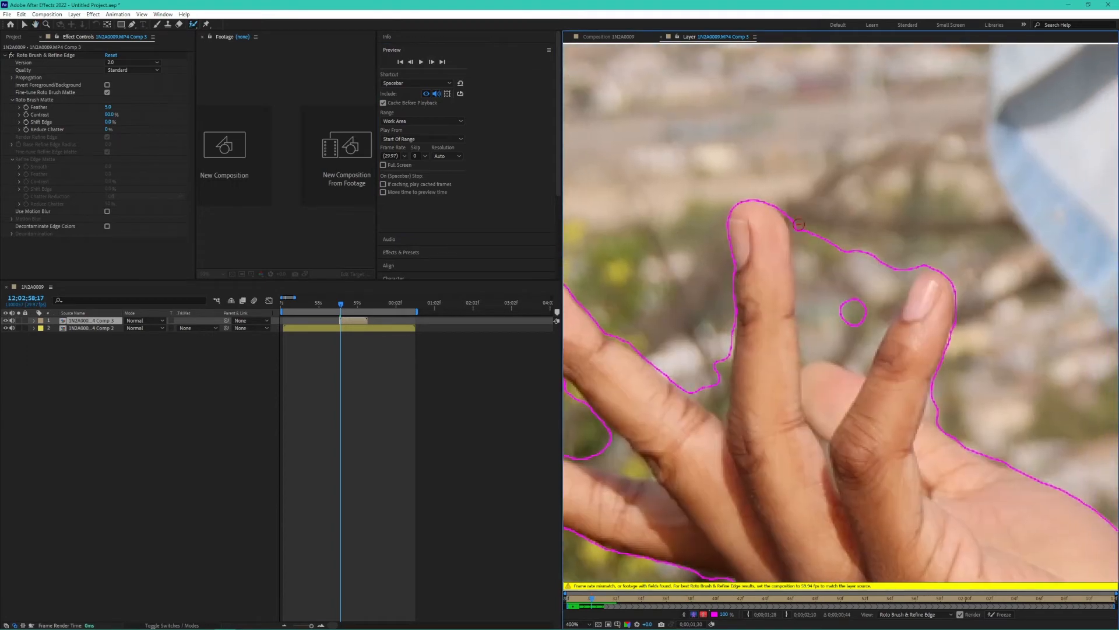
pyautogui.moveTo(793, 207); pyautogui.dragTo(854, 350)
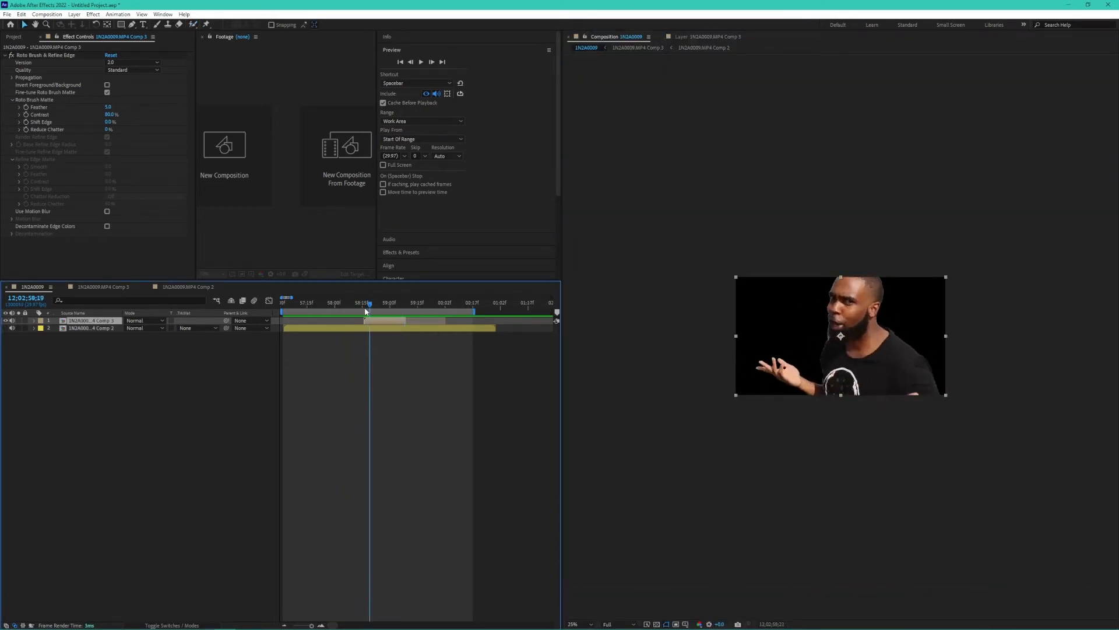
# Step: Split the background layer at the shrug moment with Ctrl+Shift+D
pyautogui.click(363, 302)
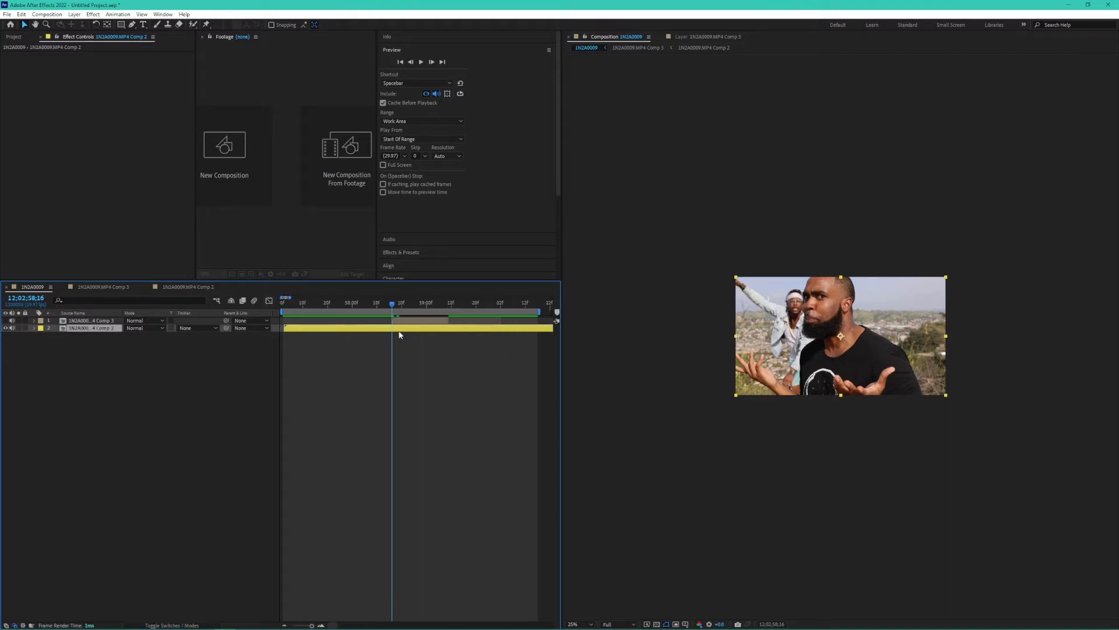
pyautogui.press('ctrl+shift+d')
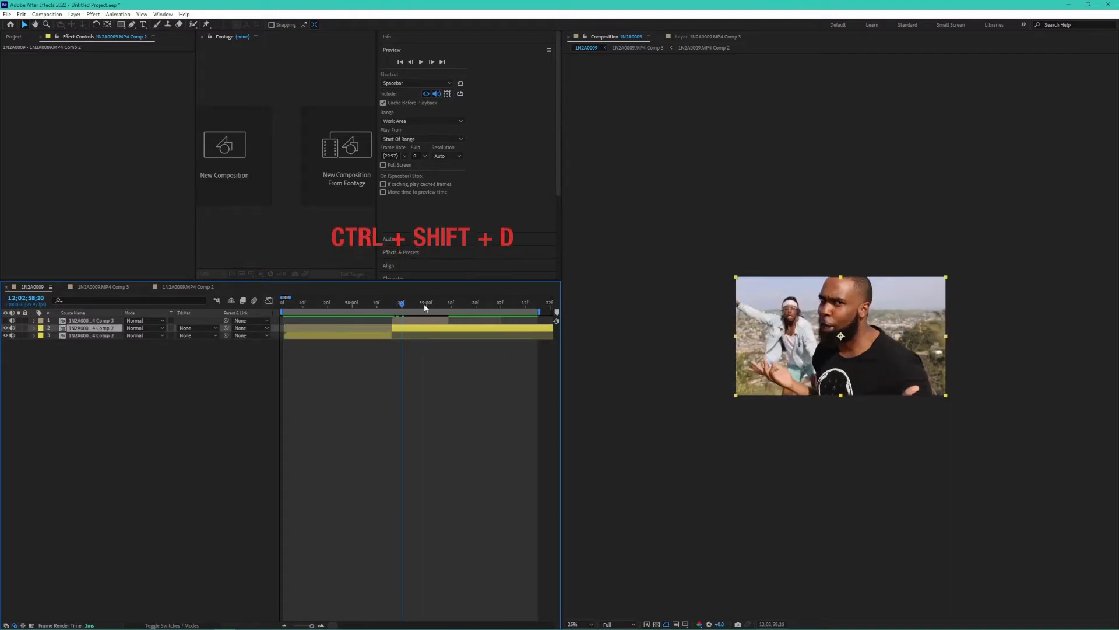
pyautogui.moveTo(402, 304); pyautogui.dragTo(447, 303)
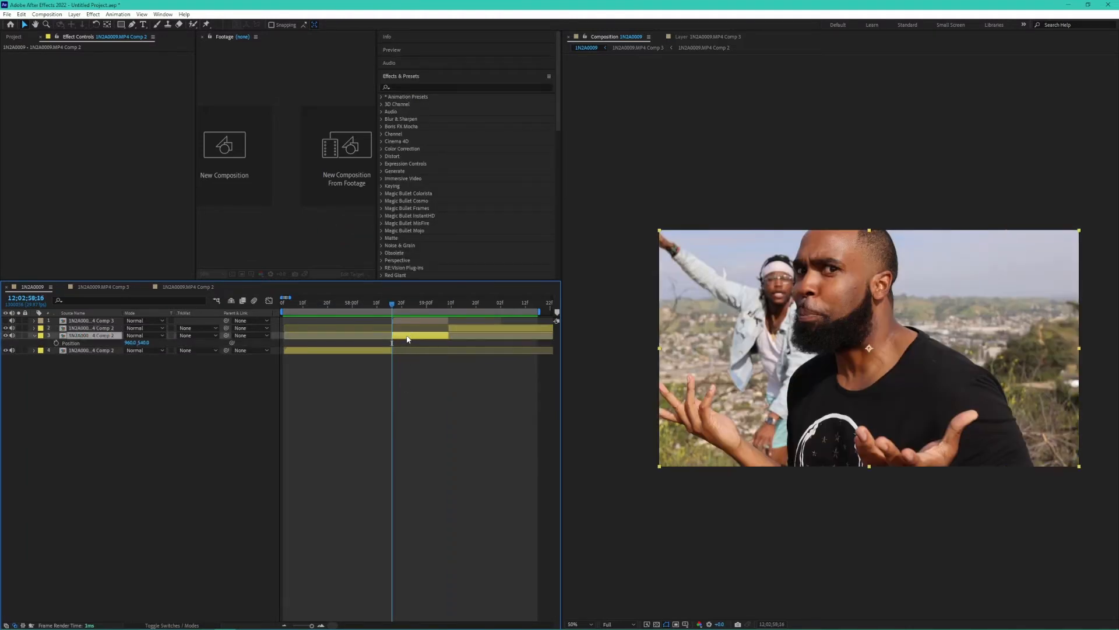
# Step: Add a Motion Tile effect to the background and set a first X Position keyframe
pyautogui.click(464, 86)
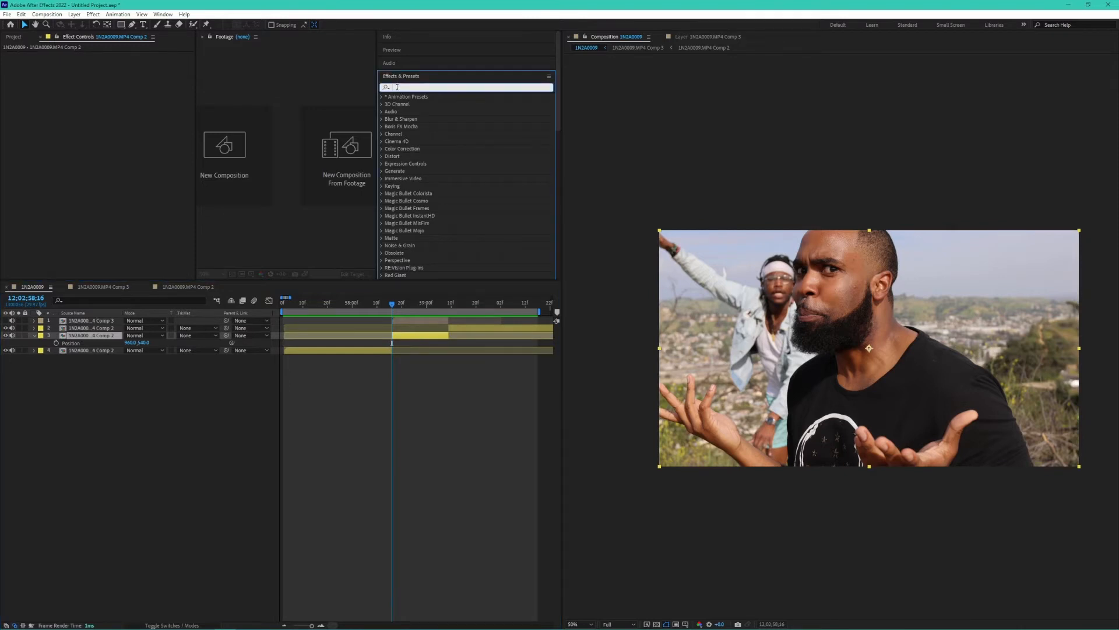
pyautogui.write('motion')
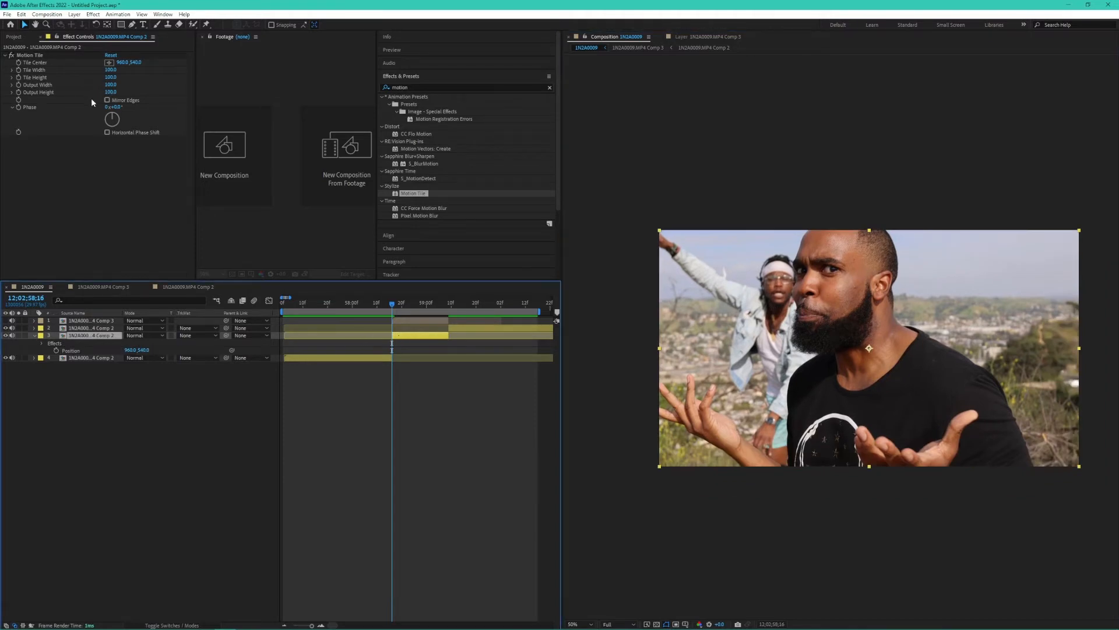
pyautogui.moveTo(44, 90)
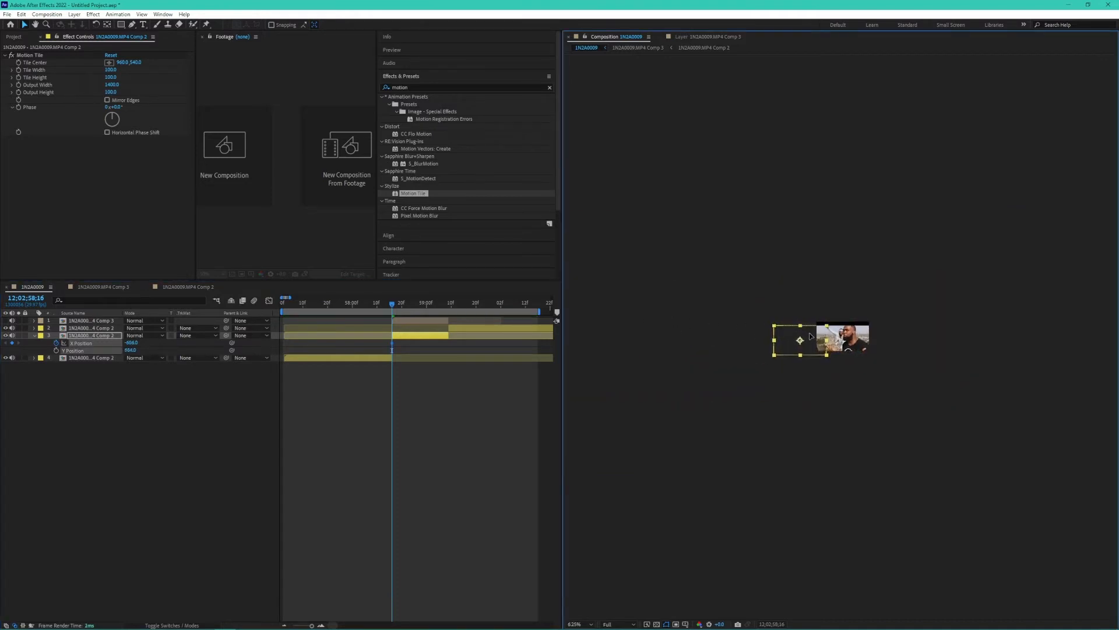
pyautogui.moveTo(824, 339); pyautogui.dragTo(601, 335)
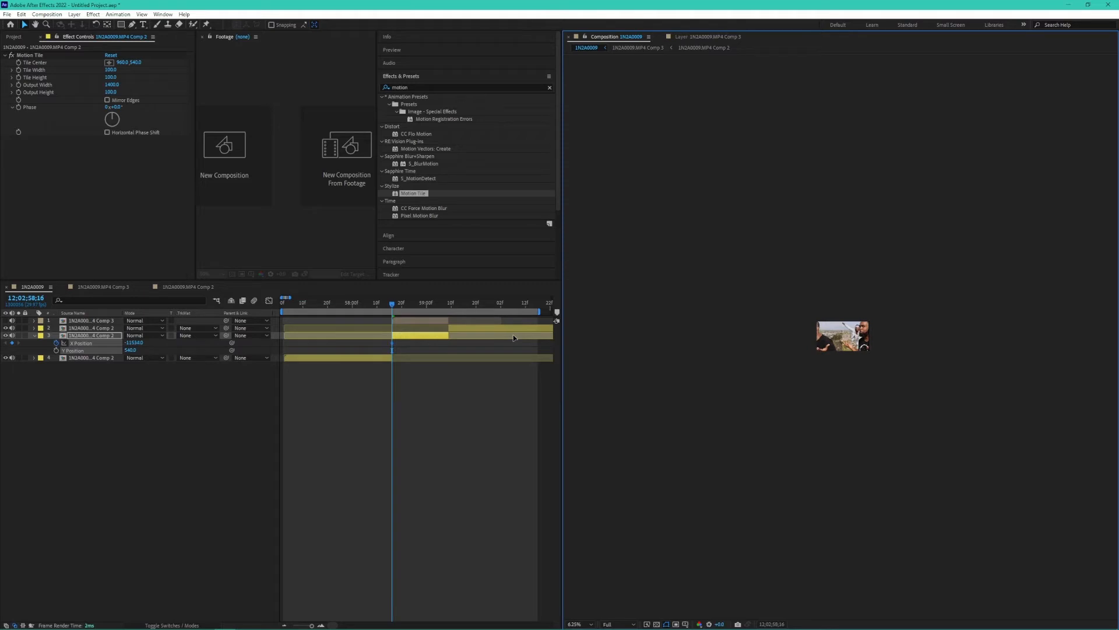
pyautogui.click(576, 623)
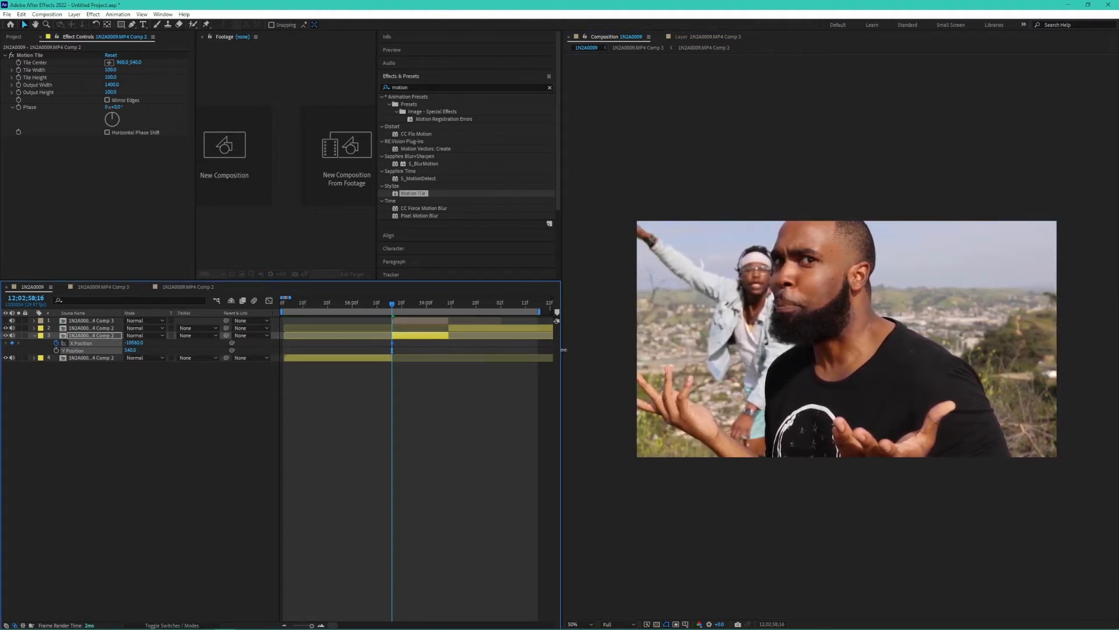
pyautogui.click(393, 304)
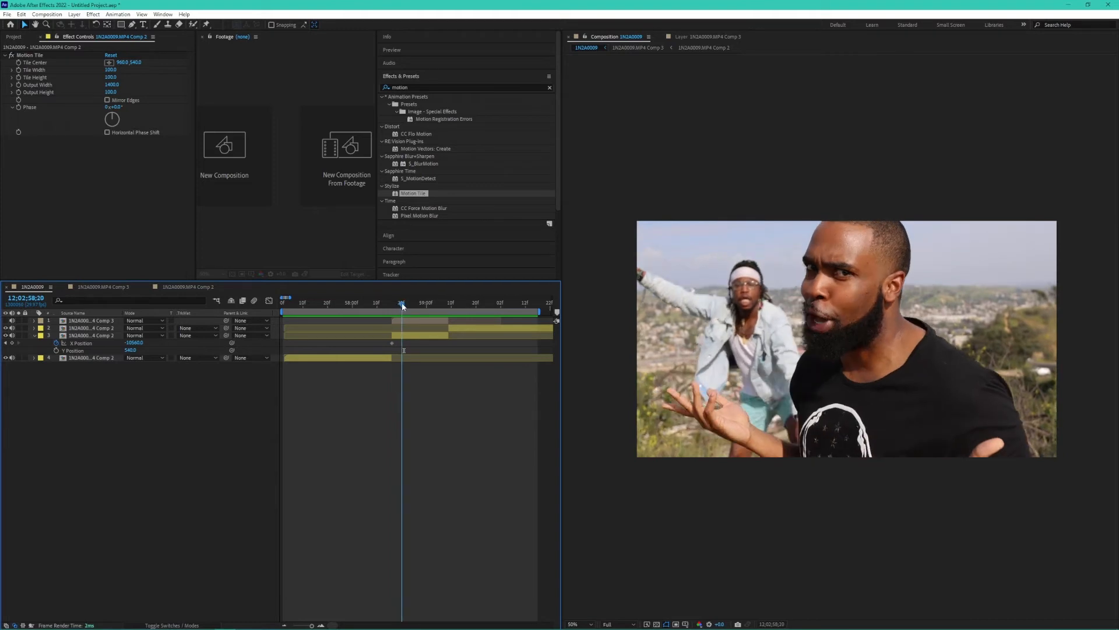
pyautogui.moveTo(403, 313)
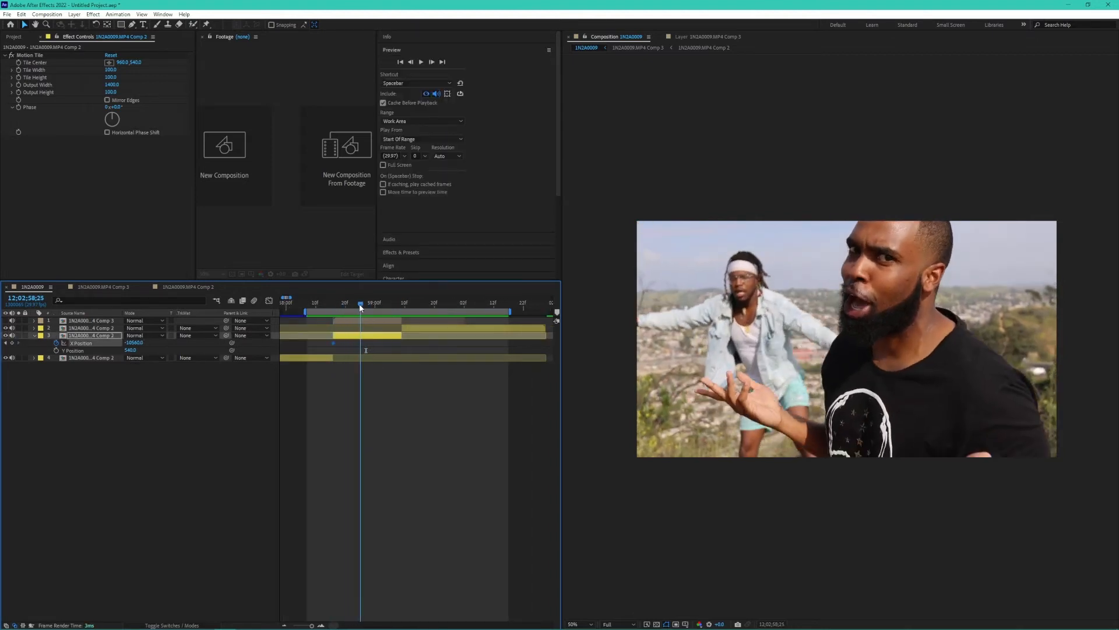
# Step: Keyframe X Position by -1920 then +1920 to slide the background and return
pyautogui.doubleClick(134, 343)
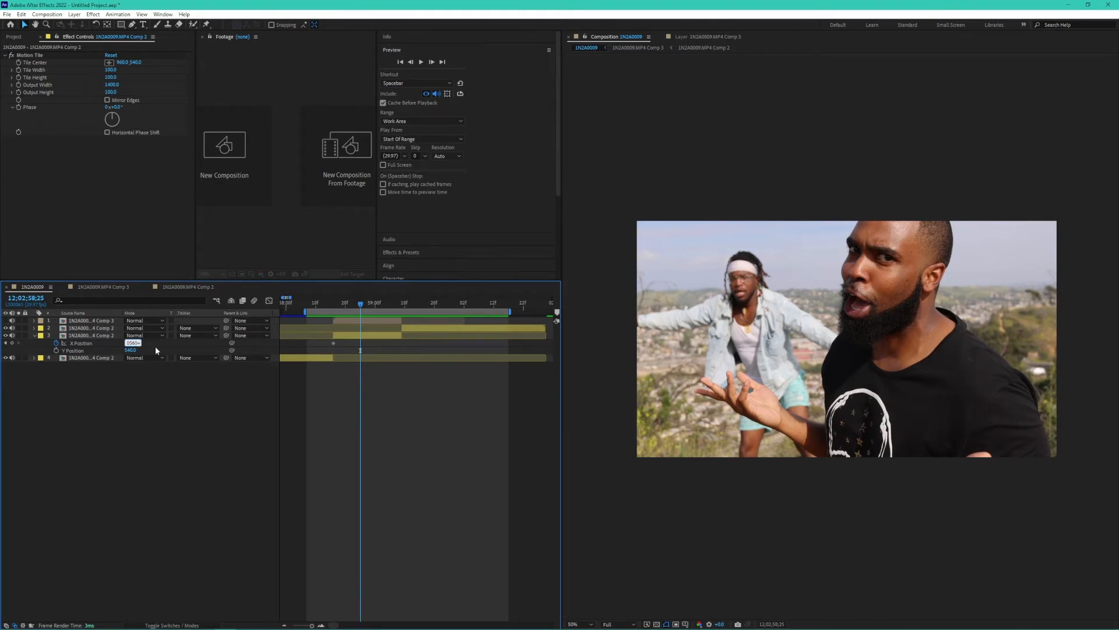
pyautogui.write('-1920')
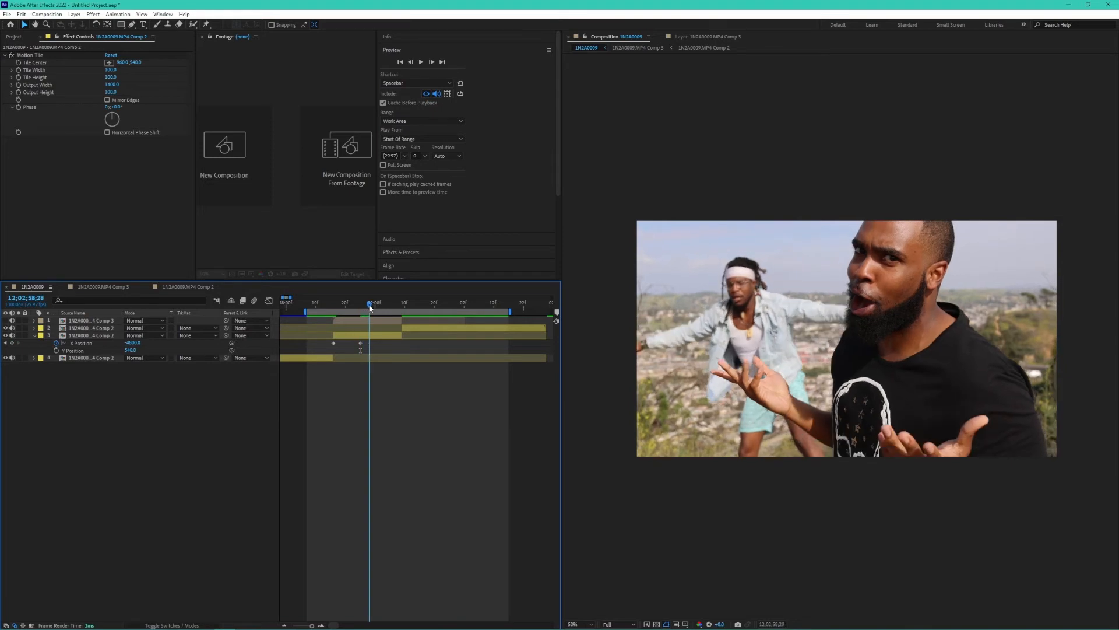
pyautogui.click(398, 303)
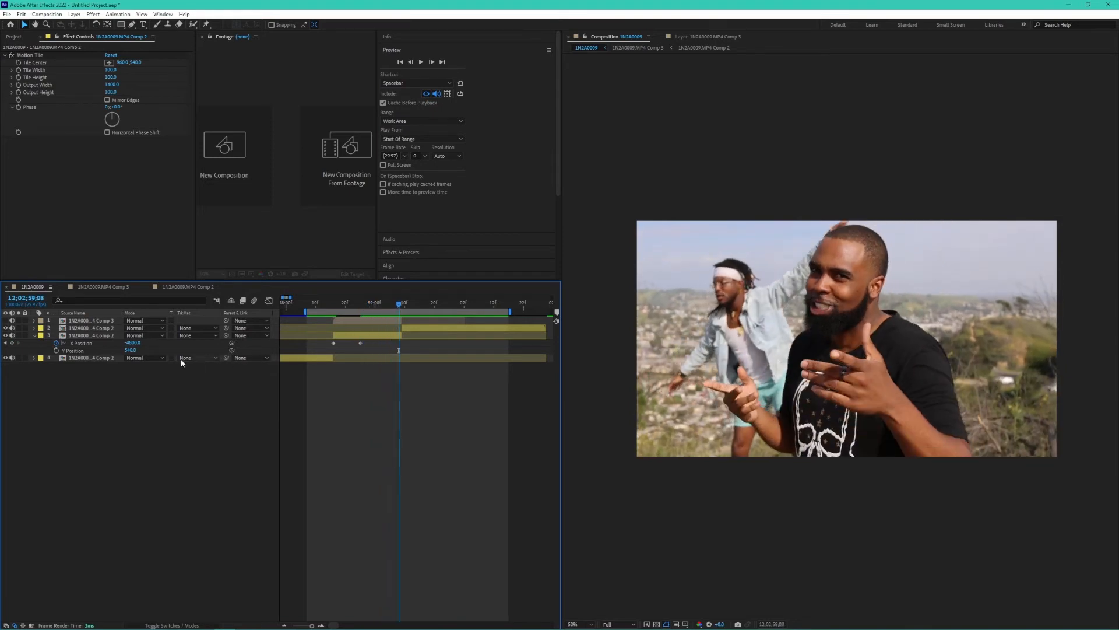
pyautogui.doubleClick(133, 343)
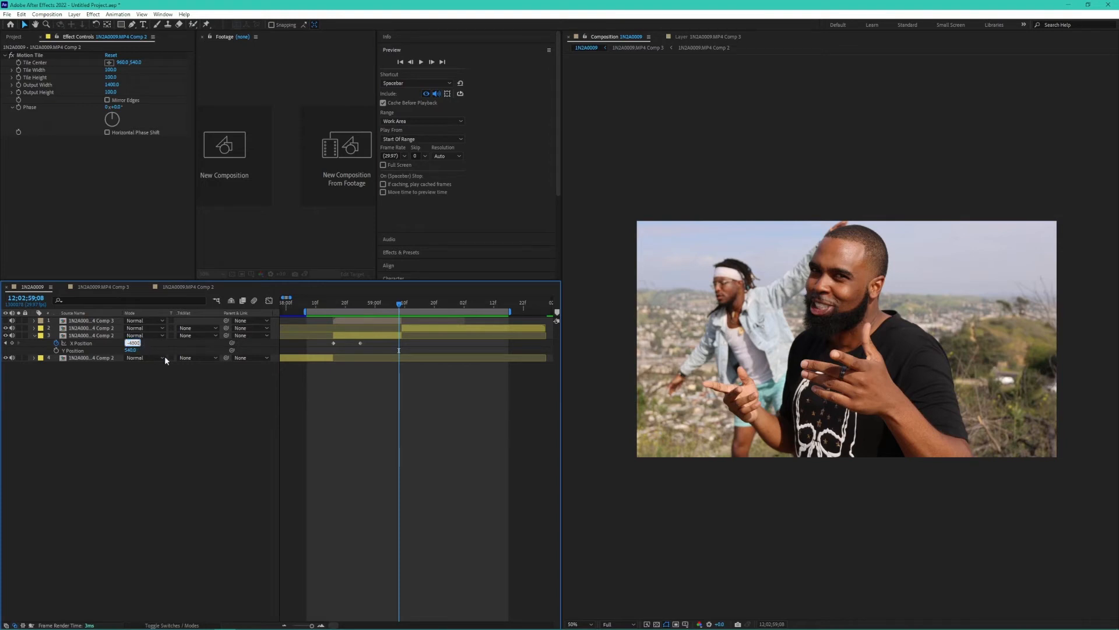
pyautogui.write('+1920')
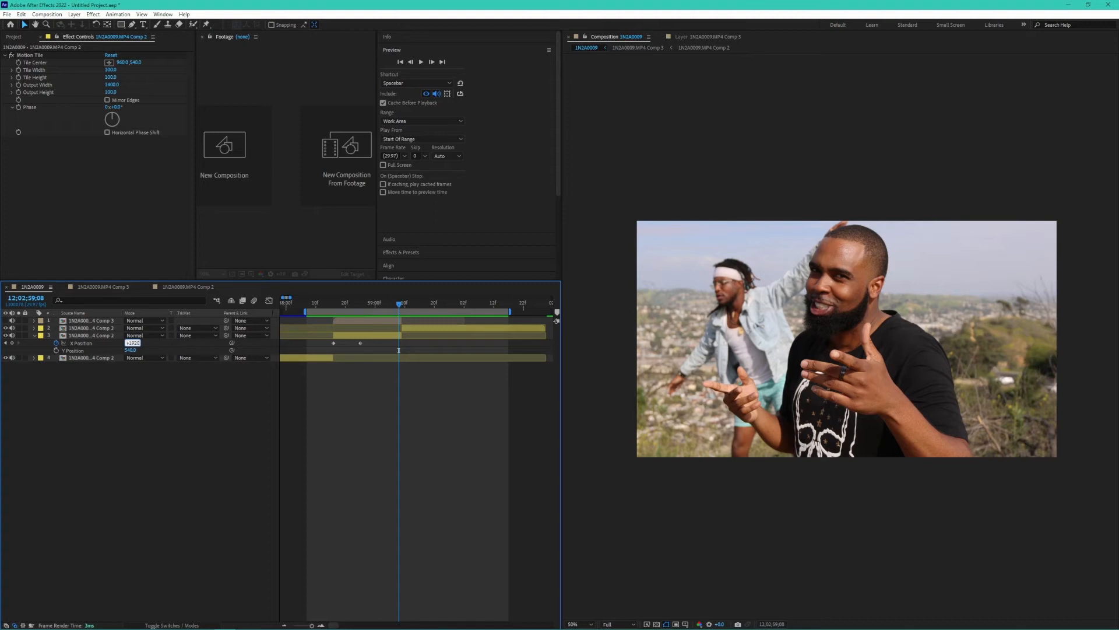
pyautogui.moveTo(183, 431)
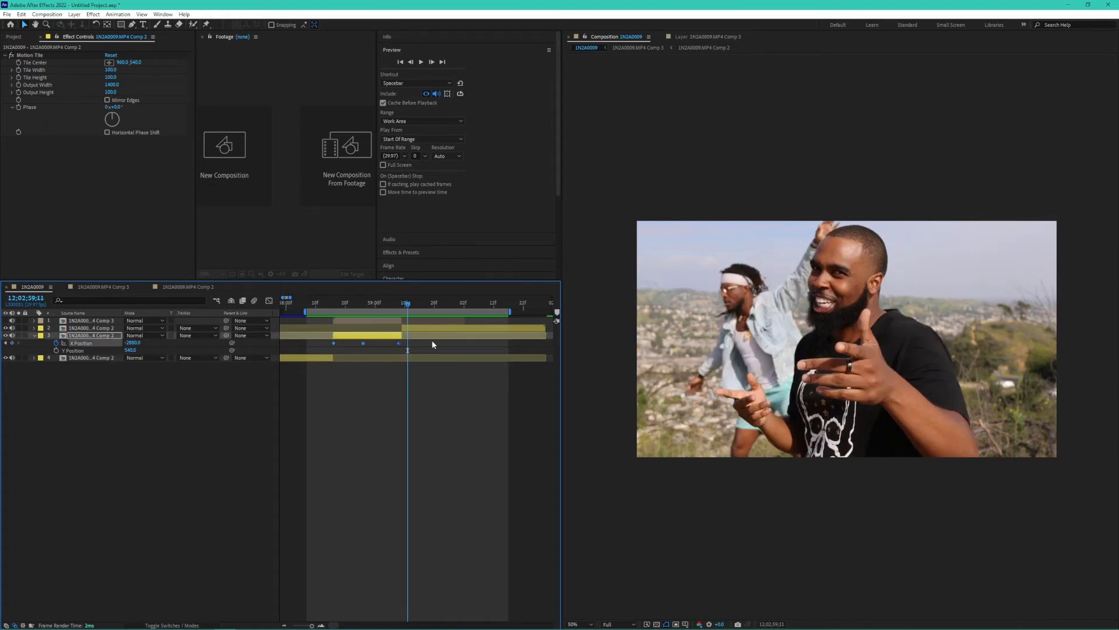
# Step: Select the X Position keyframes and show their animation curve
pyautogui.click(319, 302)
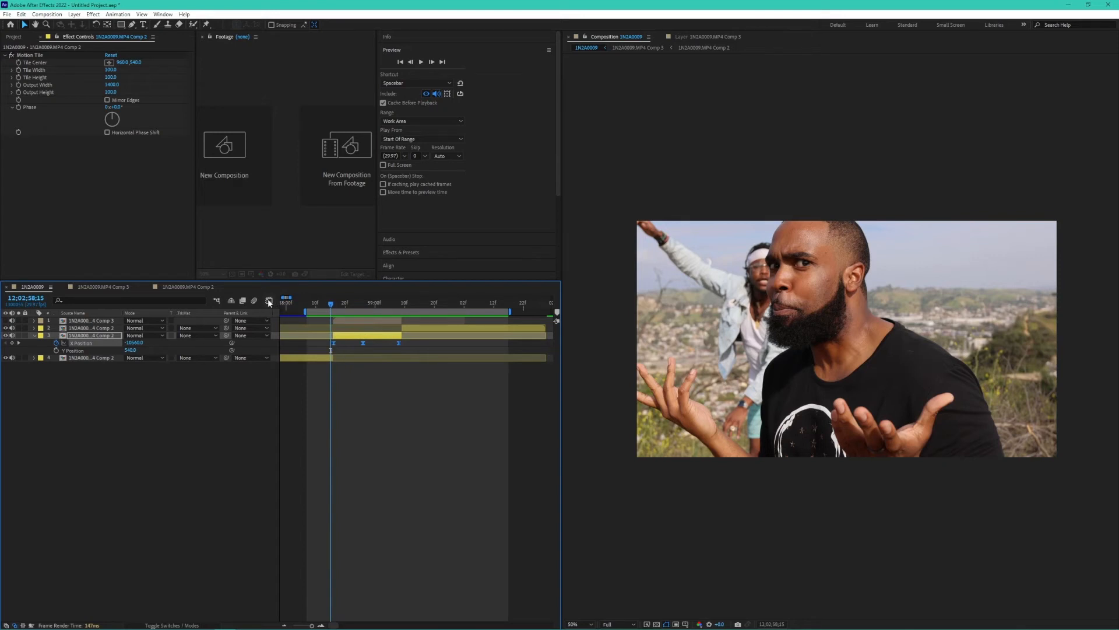
pyautogui.click(270, 300)
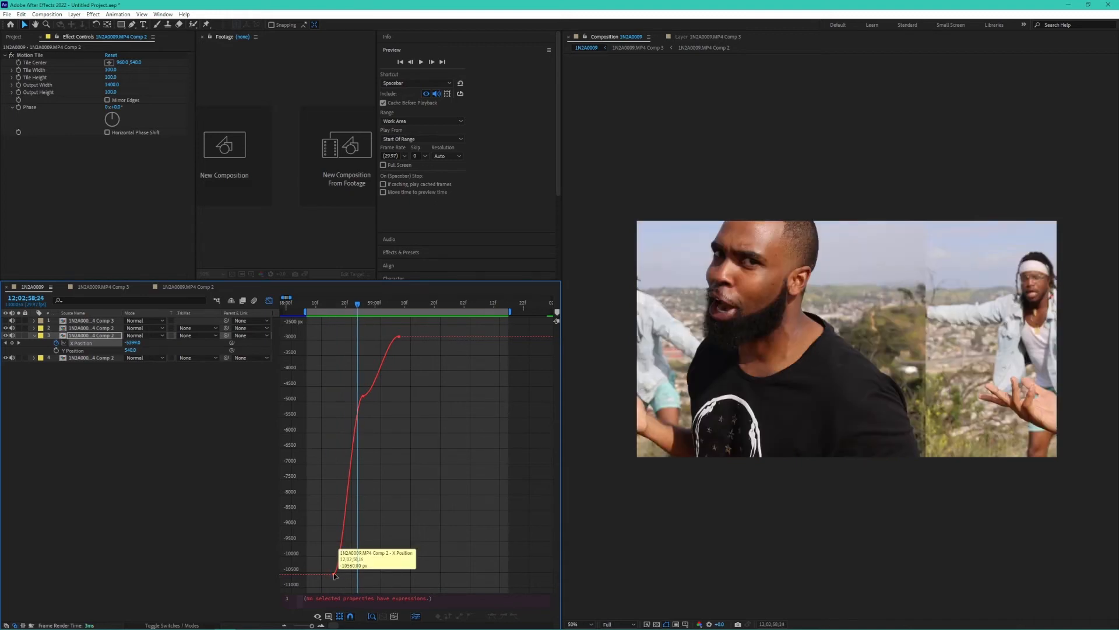
# Step: Easy Ease the X Position keyframes into a smooth S-shaped curve
pyautogui.click(383, 616)
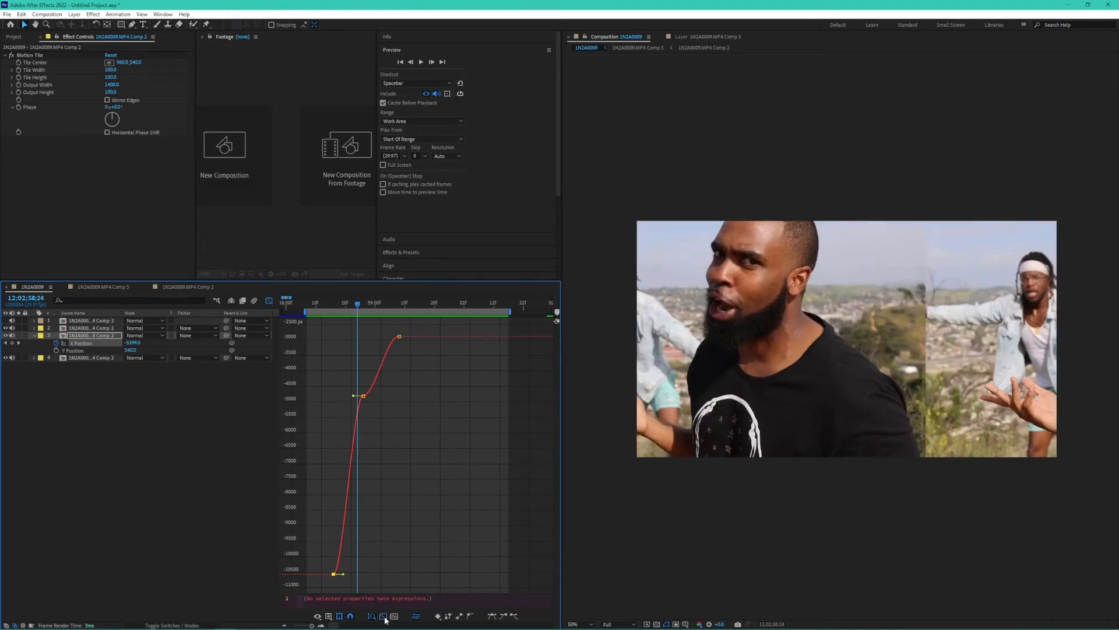
pyautogui.click(384, 615)
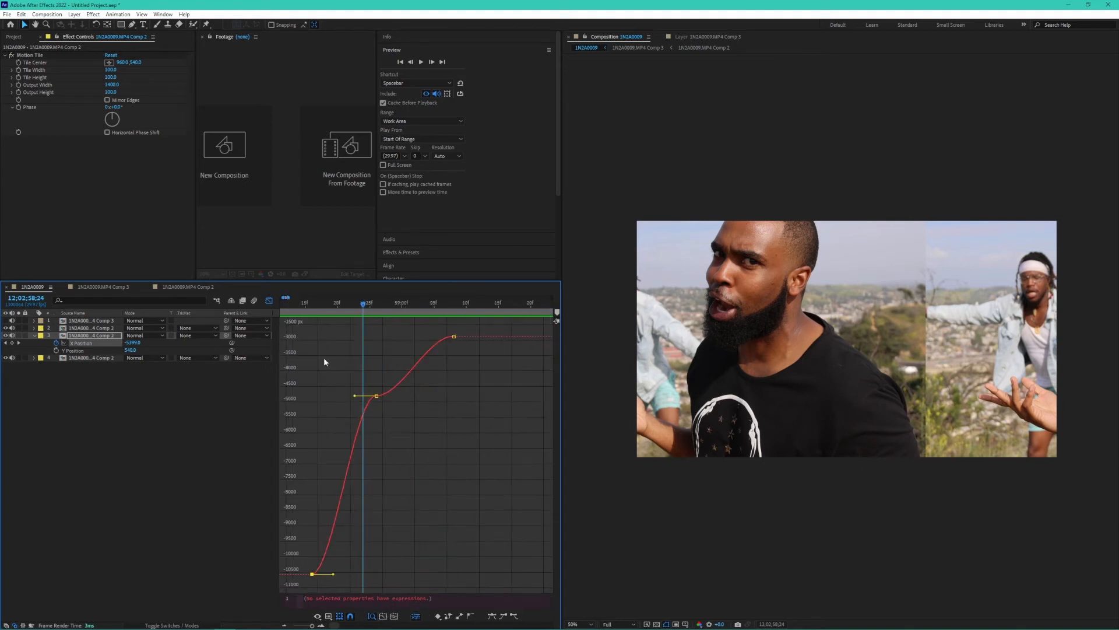
pyautogui.moveTo(358, 434)
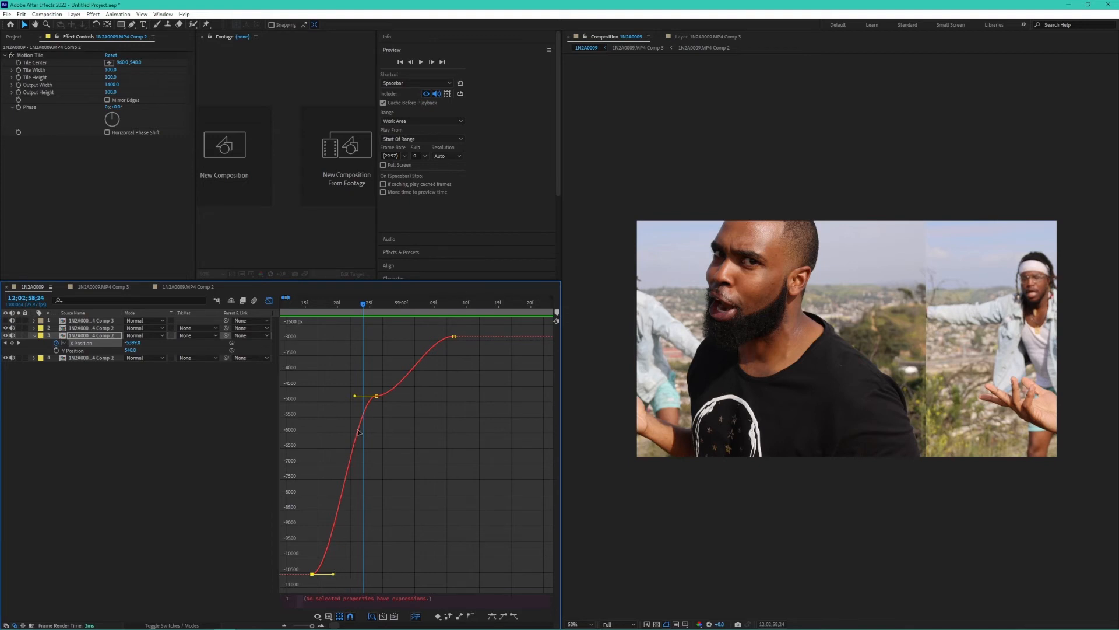
pyautogui.moveTo(334, 525)
pyautogui.write('dire')
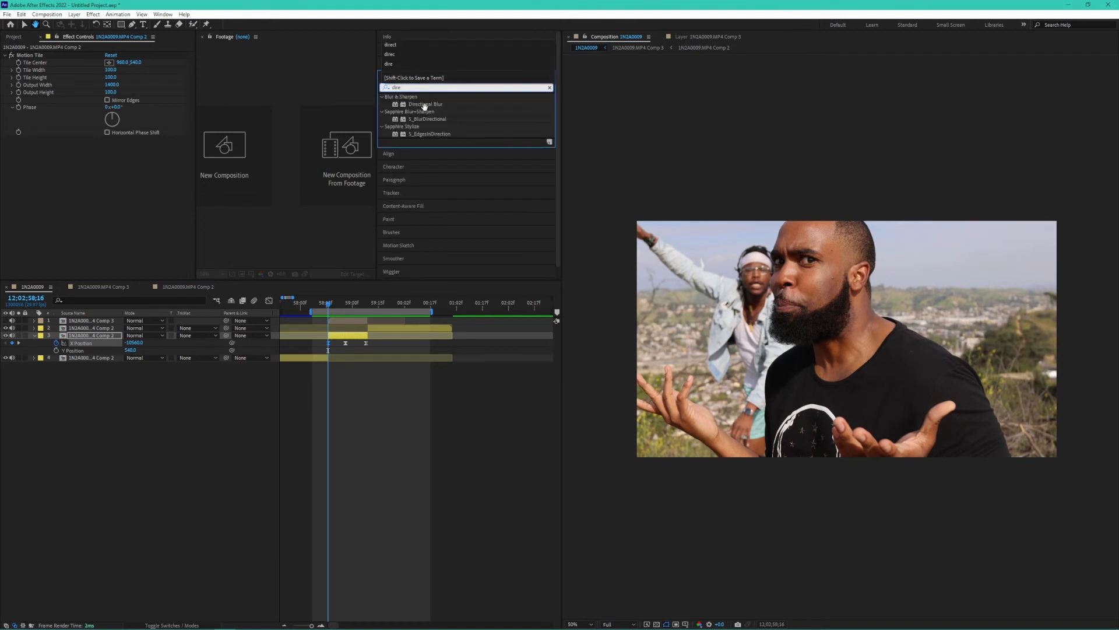
# Step: Add a Directional Blur at 90° to the background and reveal Blur Length for keyframing
pyautogui.doubleClick(424, 104)
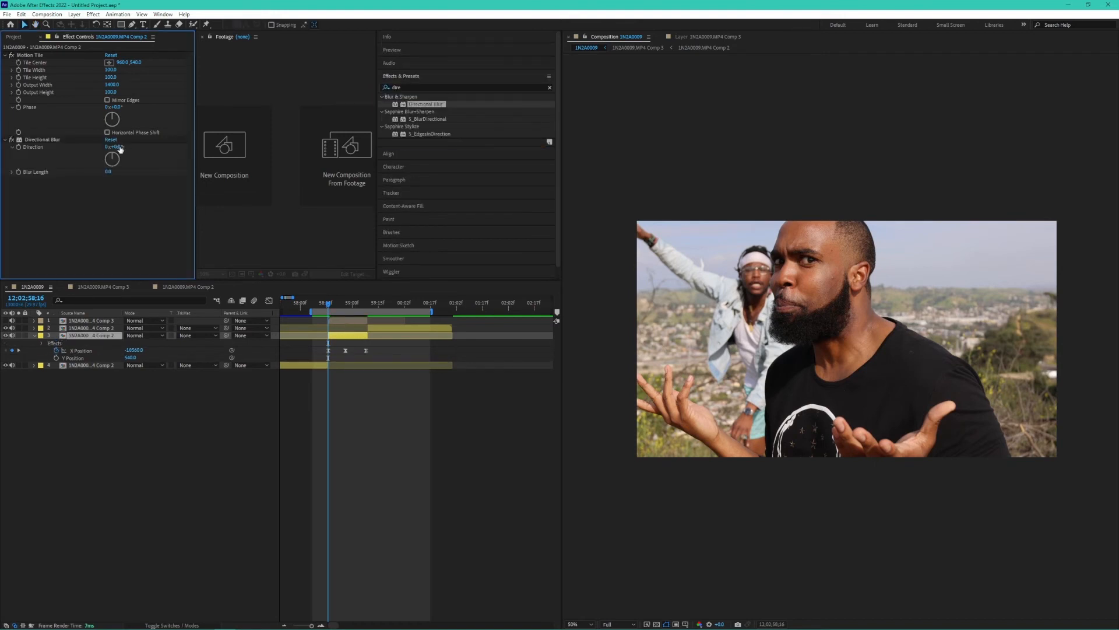
pyautogui.click(118, 147)
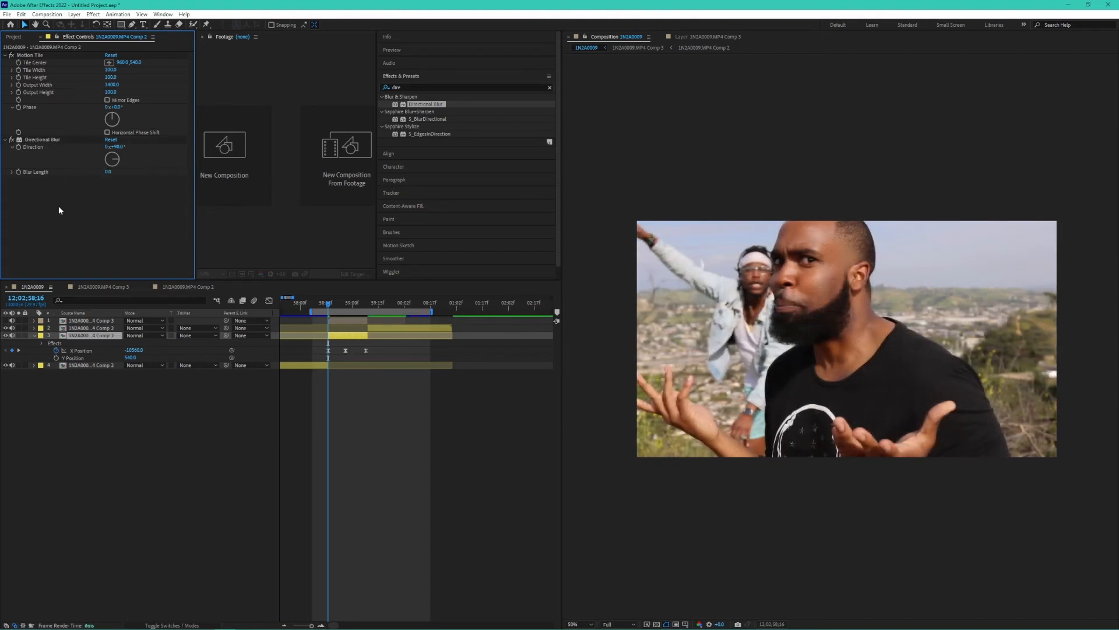
pyautogui.click(42, 139)
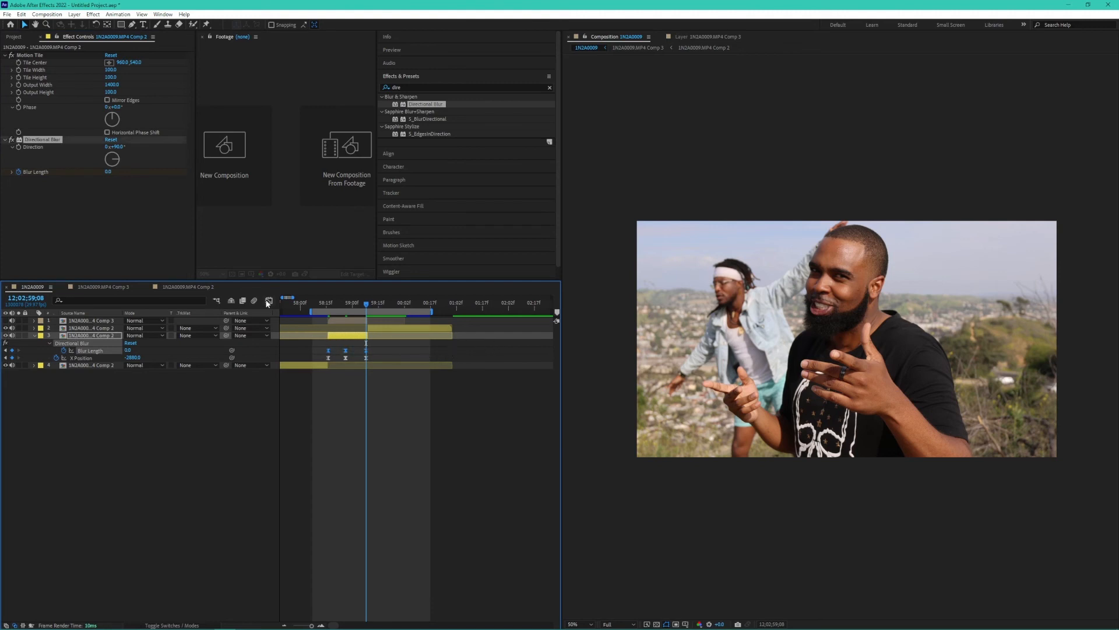
# Step: Shape the Blur Length curve into a sharp peak around 47 and scrub to check the streak
pyautogui.click(269, 301)
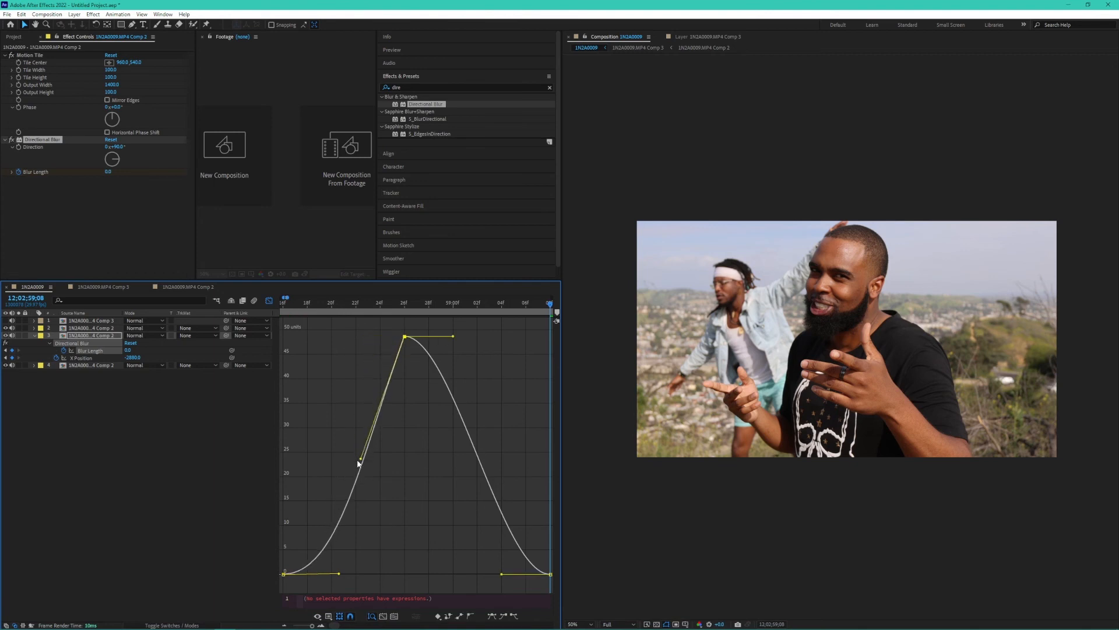
pyautogui.moveTo(451, 336); pyautogui.dragTo(475, 409)
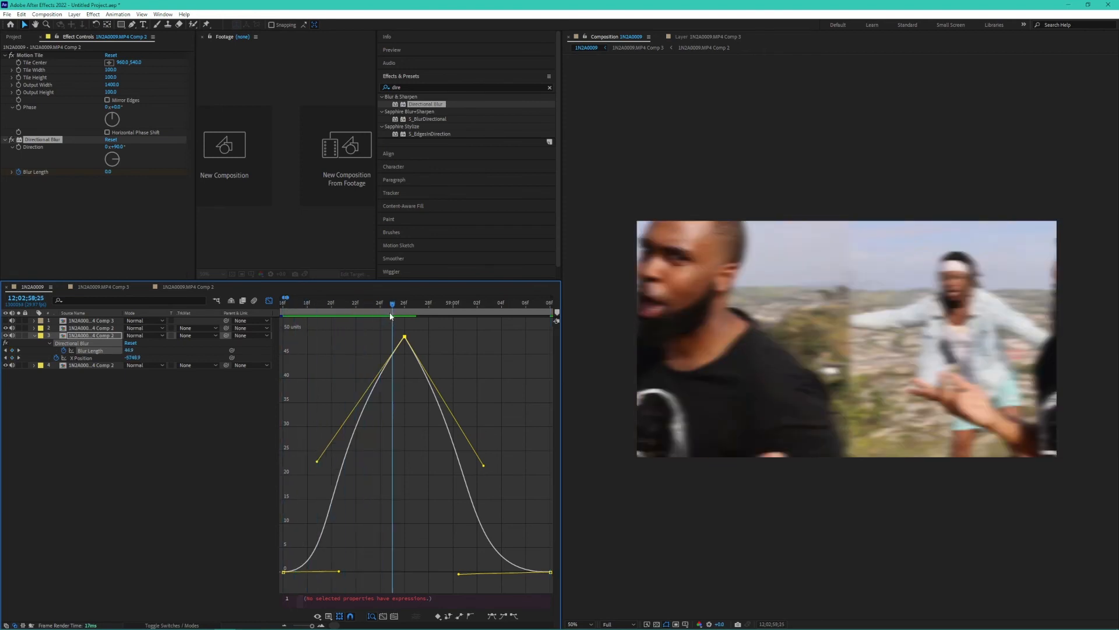
pyautogui.moveTo(392, 304); pyautogui.dragTo(466, 303)
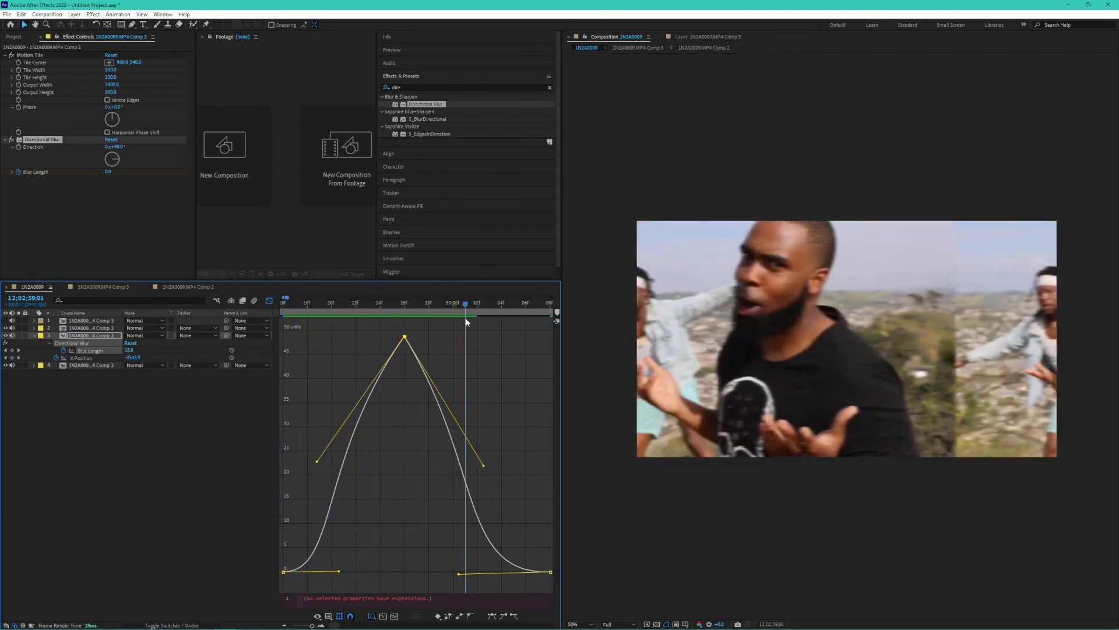